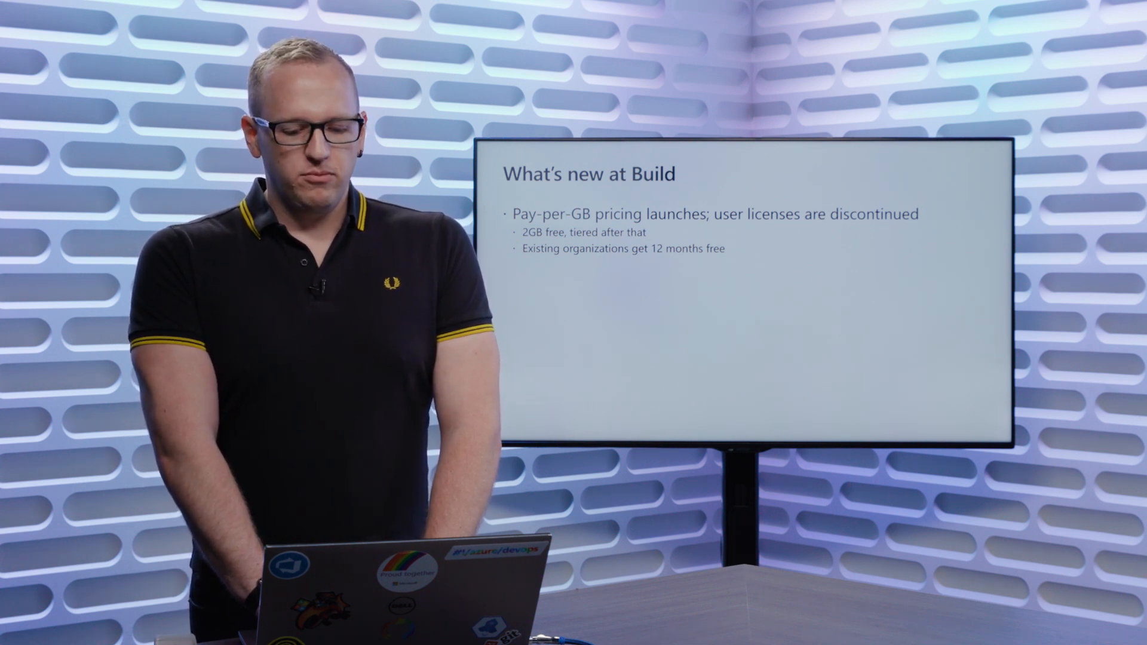
Open codesharing-demo's feed settings to list upstream sources PyPI, npmjs, NuGet Gallery and Maven Central
{"action": "key", "text": "alt+tab"}
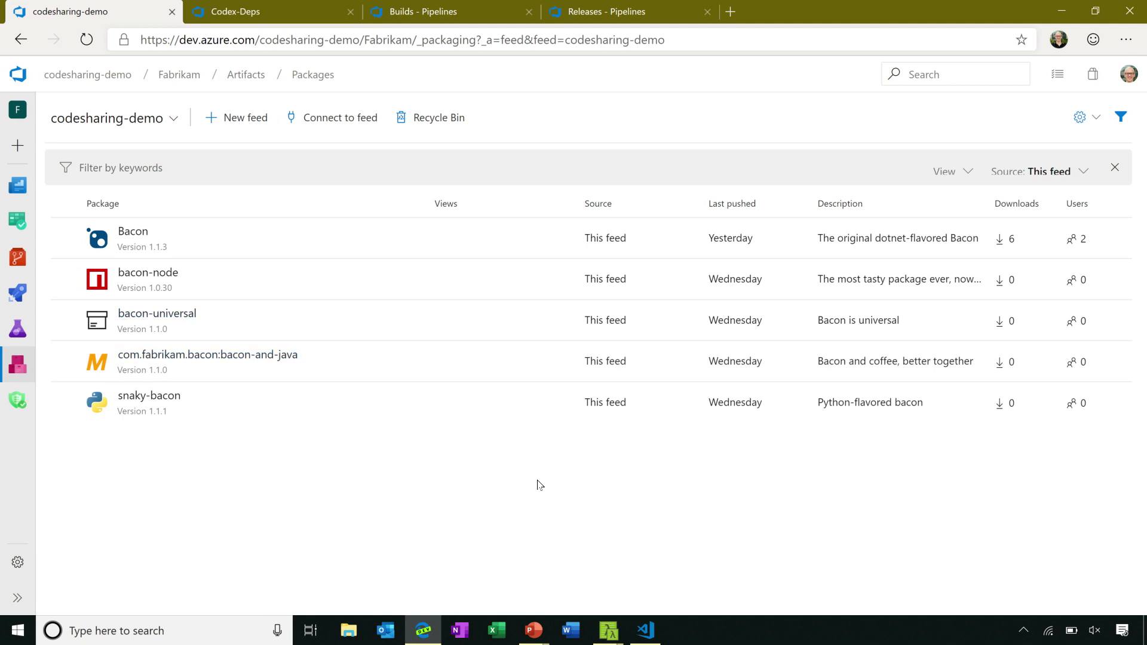
{"action": "mouse_move", "coordinate": [553, 478]}
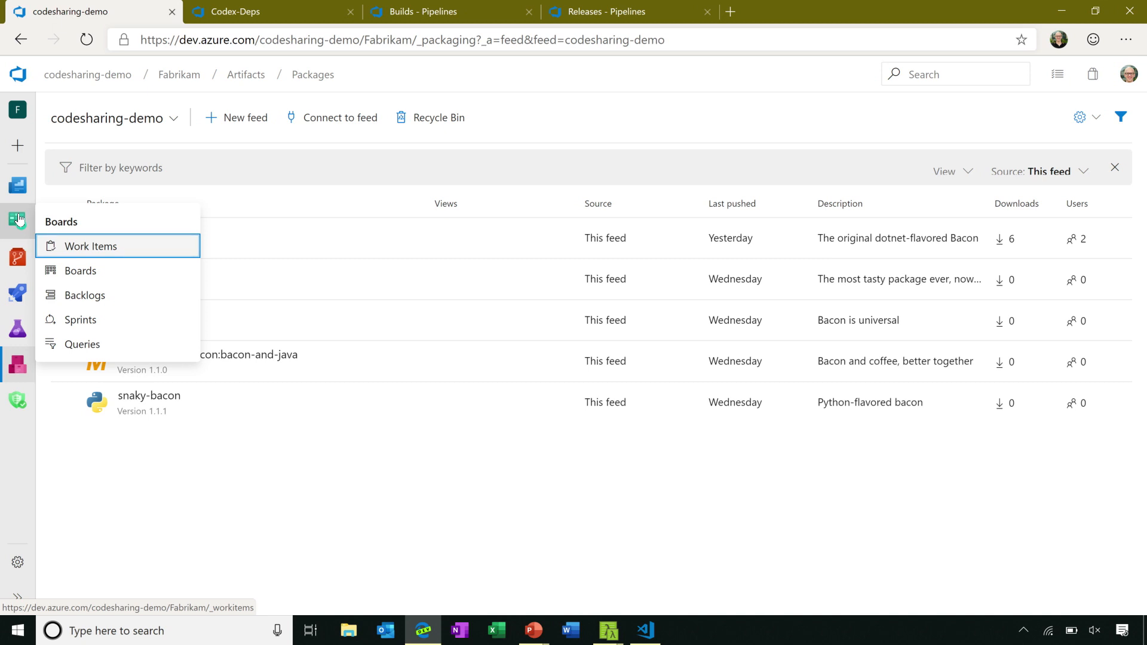
{"action": "mouse_move", "coordinate": [17, 366]}
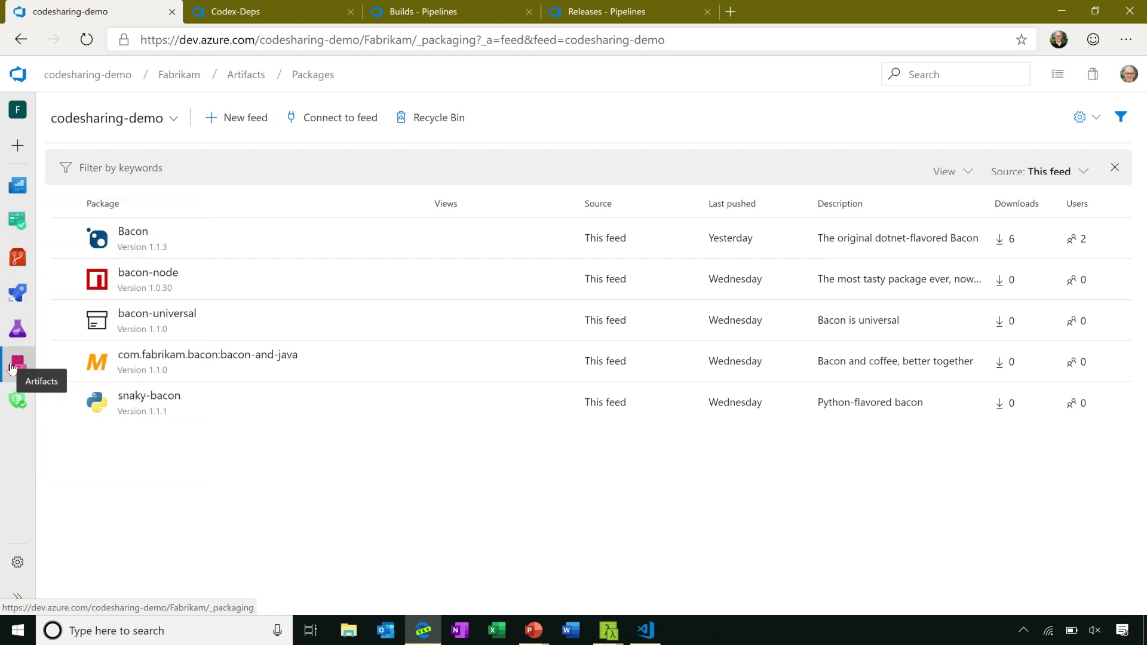
{"action": "mouse_move", "coordinate": [17, 365]}
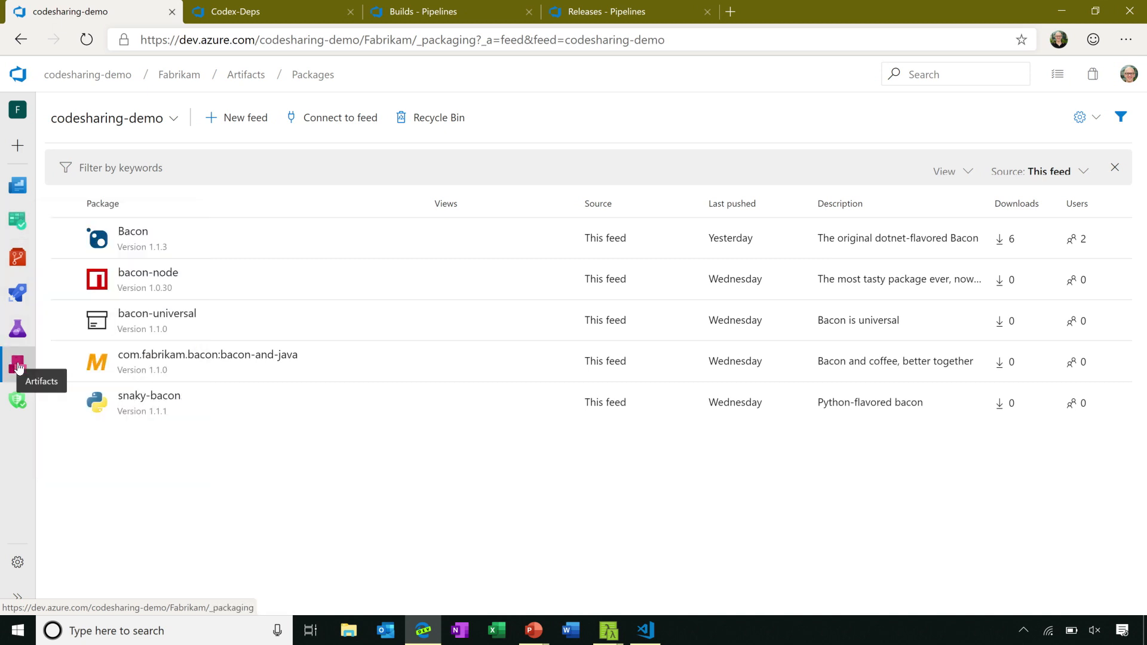
{"action": "mouse_move", "coordinate": [37, 350]}
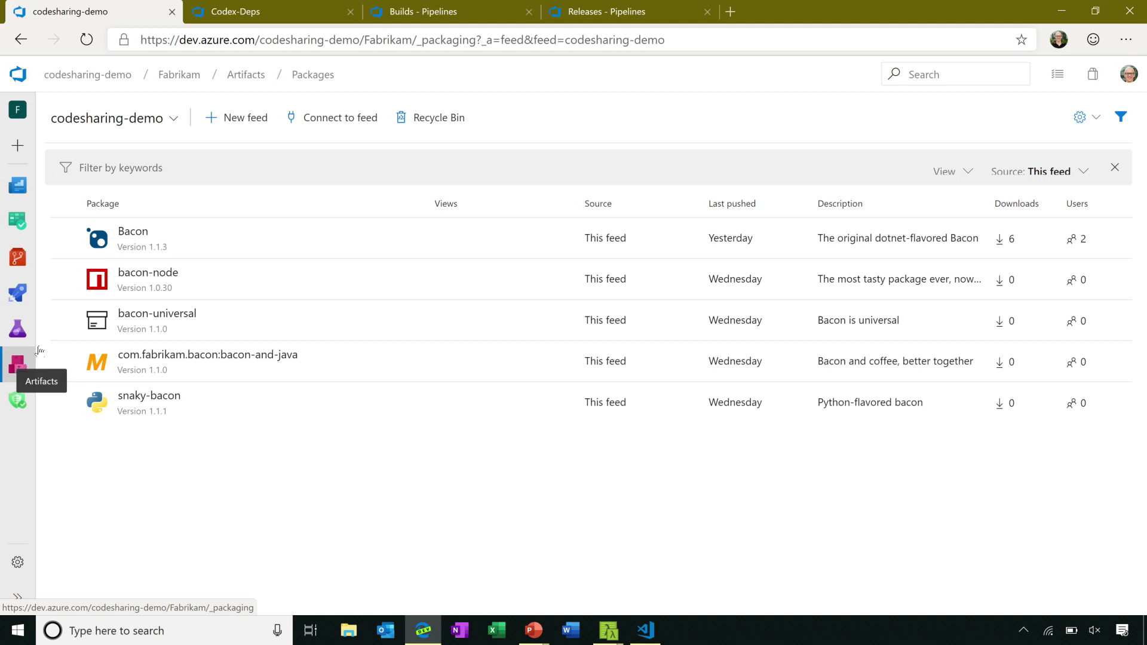
{"action": "mouse_move", "coordinate": [339, 192]}
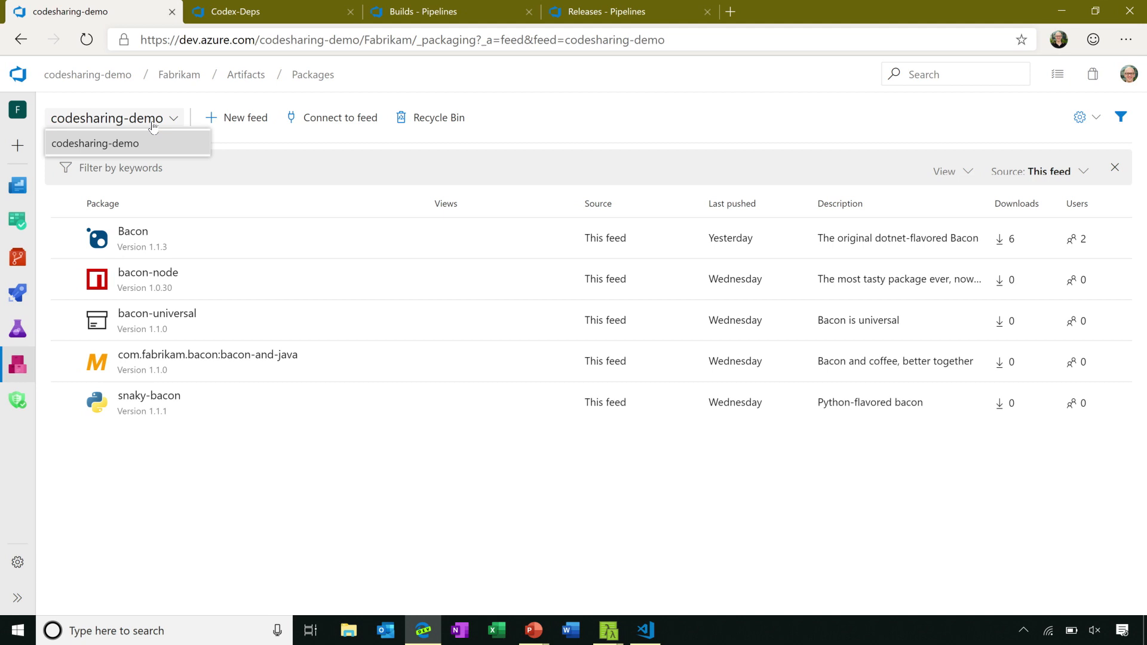
{"action": "left_click", "coordinate": [114, 118]}
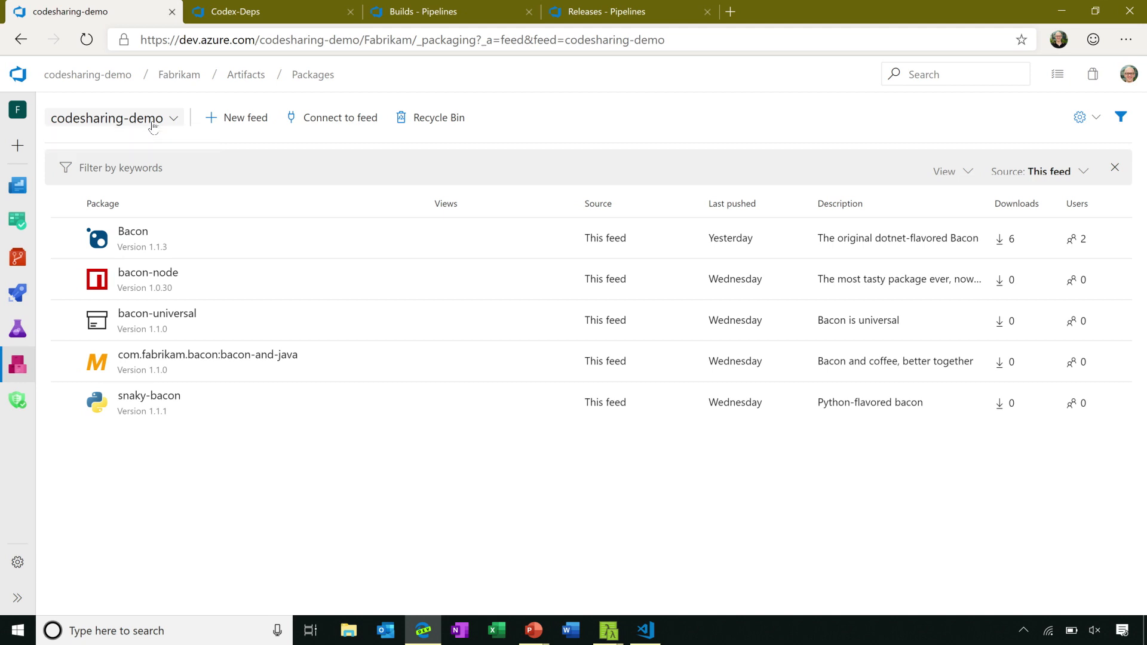
{"action": "mouse_move", "coordinate": [172, 133]}
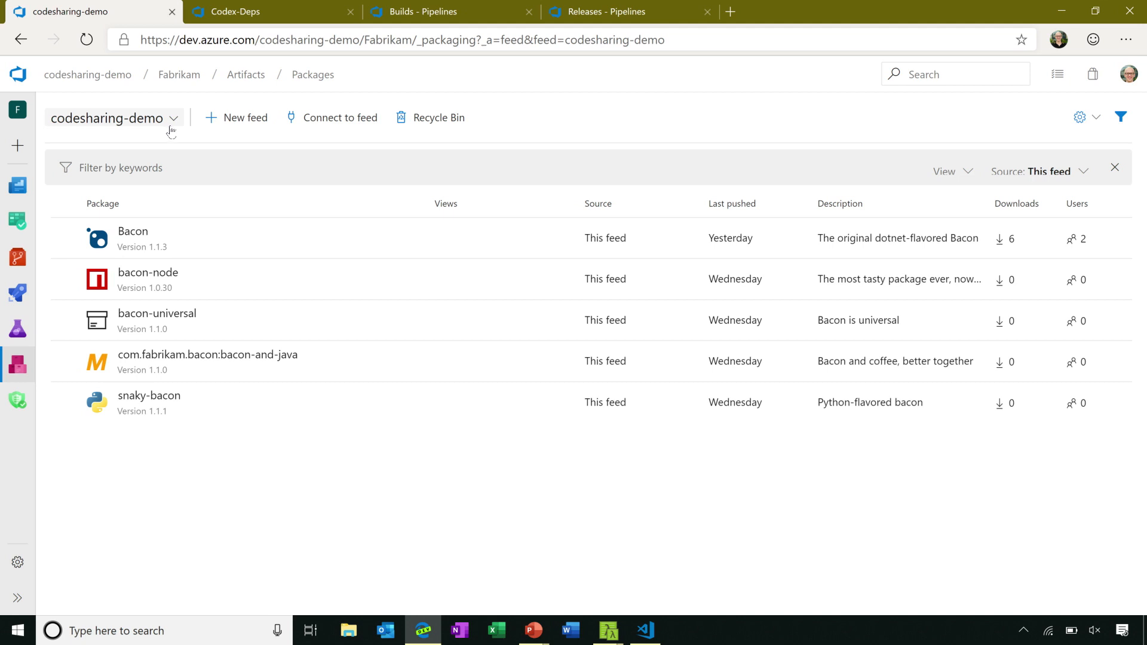
{"action": "mouse_move", "coordinate": [151, 215]}
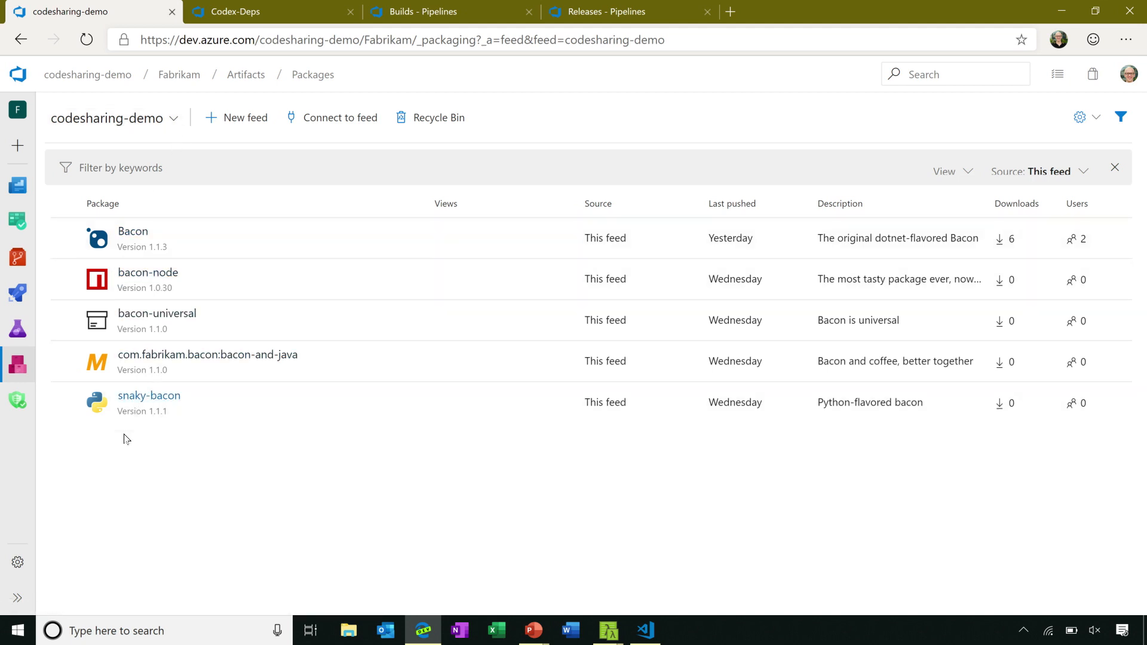
{"action": "mouse_move", "coordinate": [166, 457]}
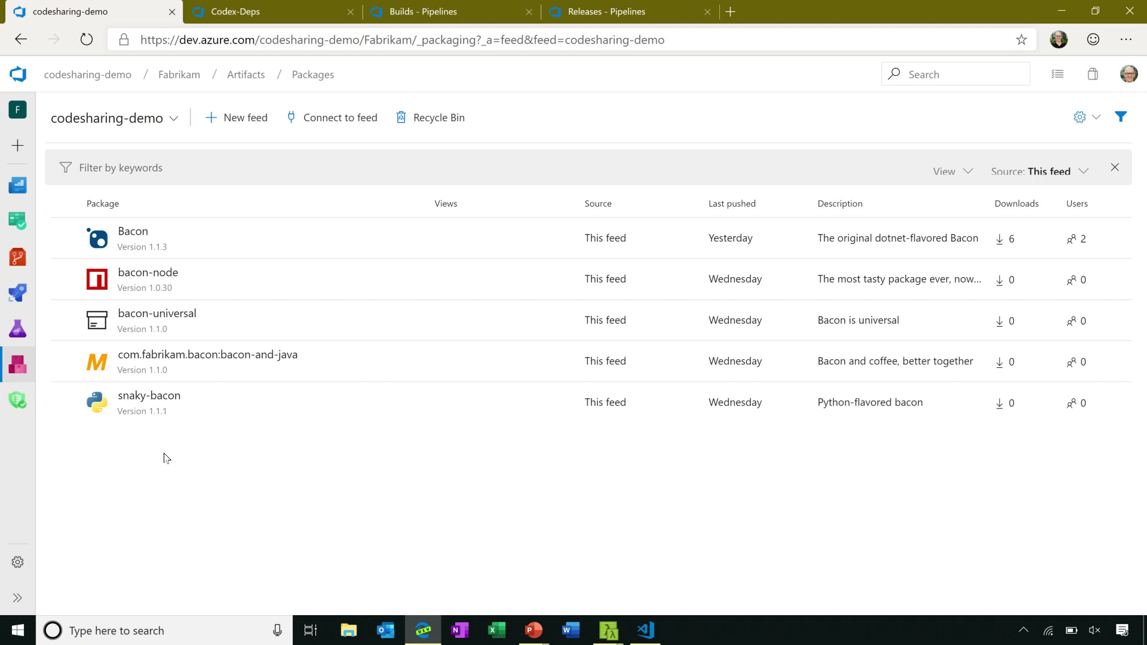
{"action": "mouse_move", "coordinate": [151, 466]}
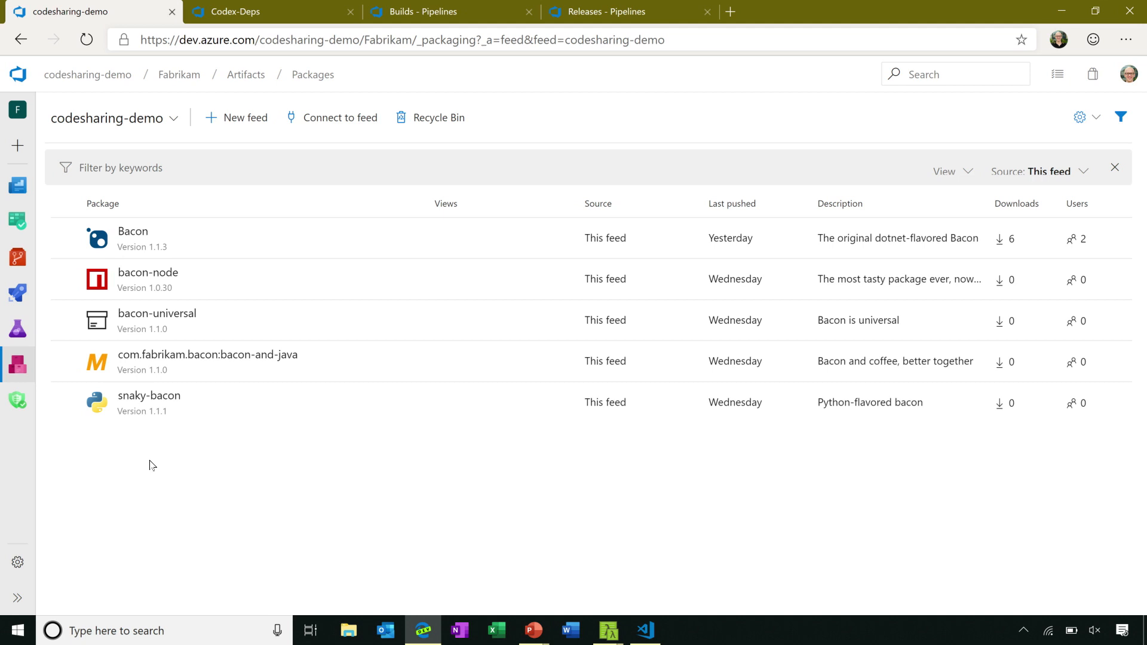
{"action": "mouse_move", "coordinate": [148, 469]}
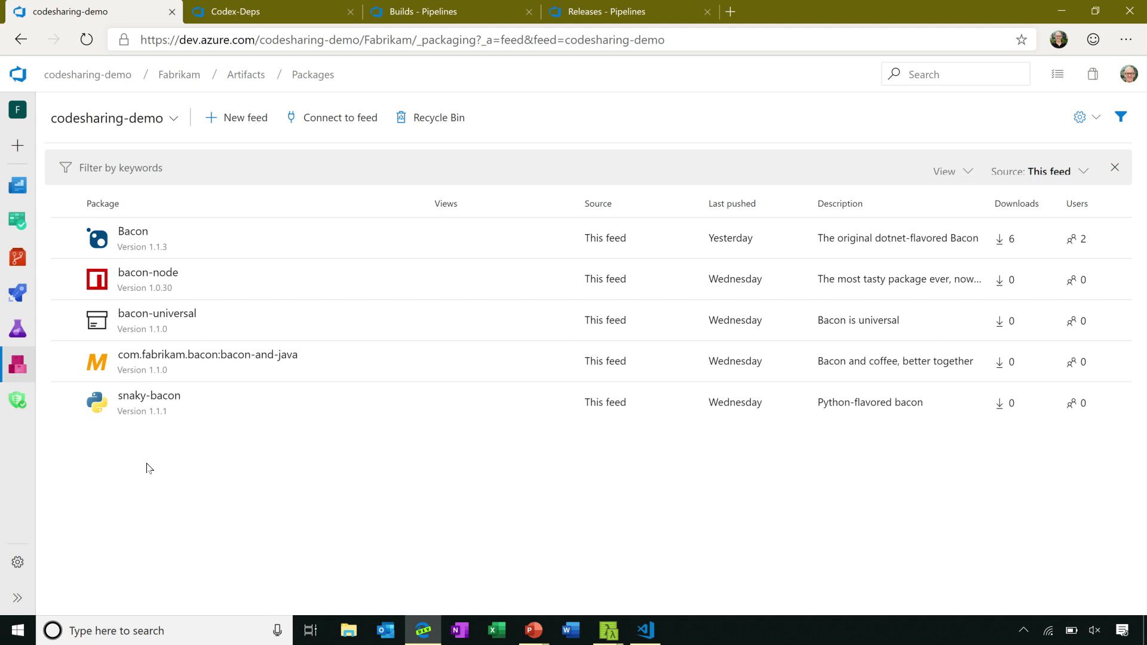
{"action": "mouse_move", "coordinate": [151, 470]}
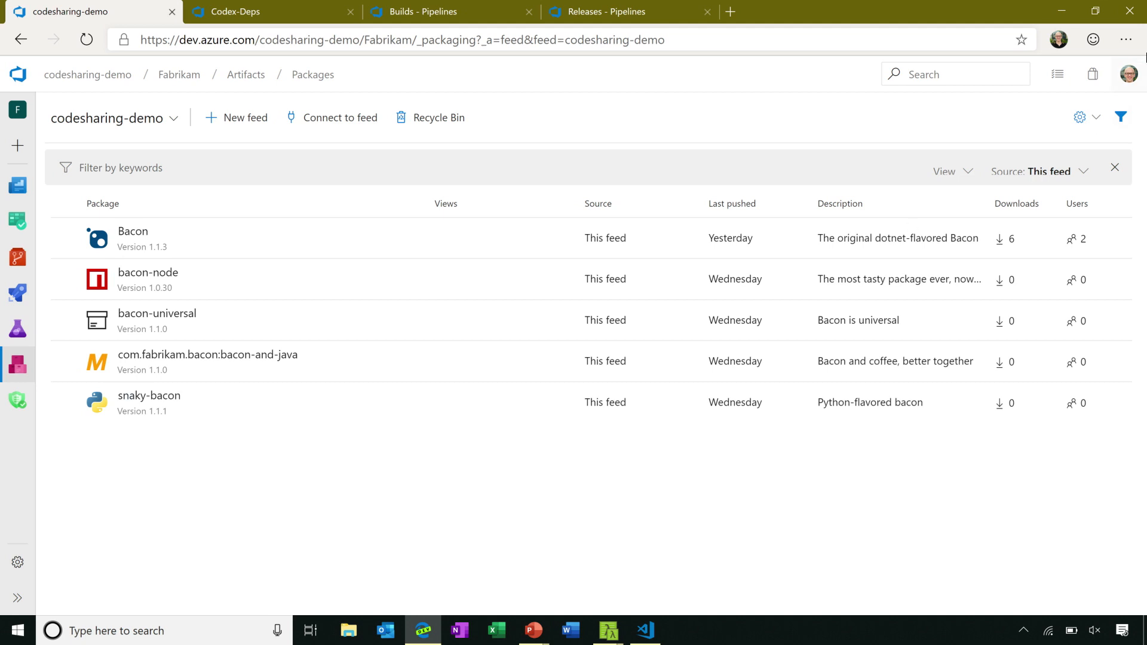
{"action": "left_click", "coordinate": [1081, 117]}
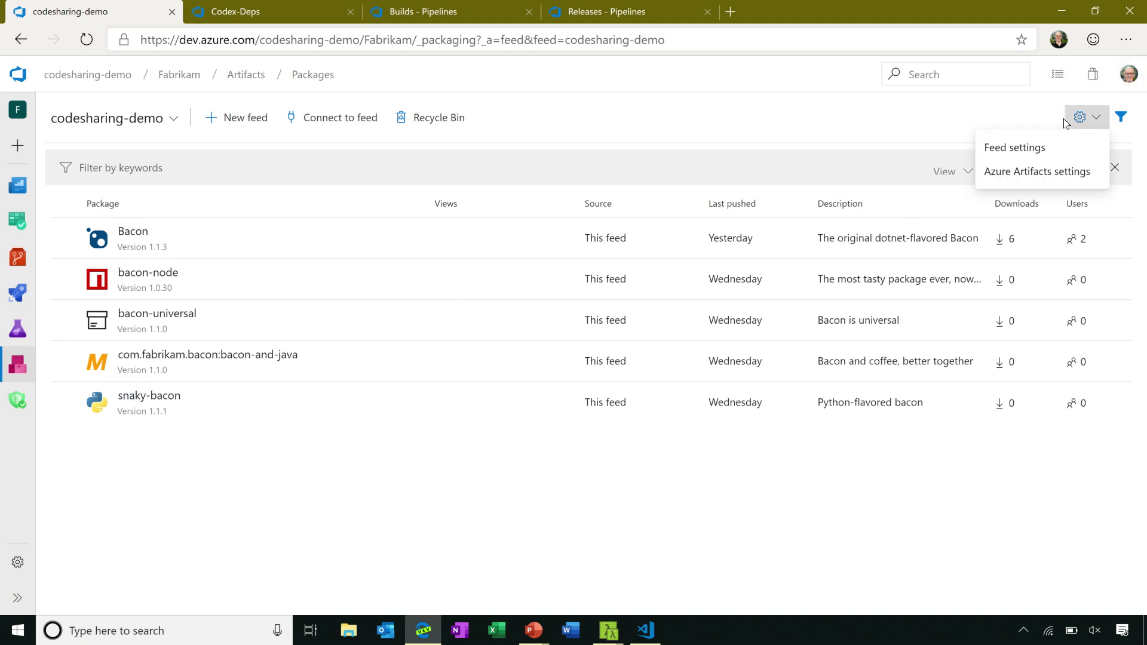
{"action": "left_click", "coordinate": [1015, 148]}
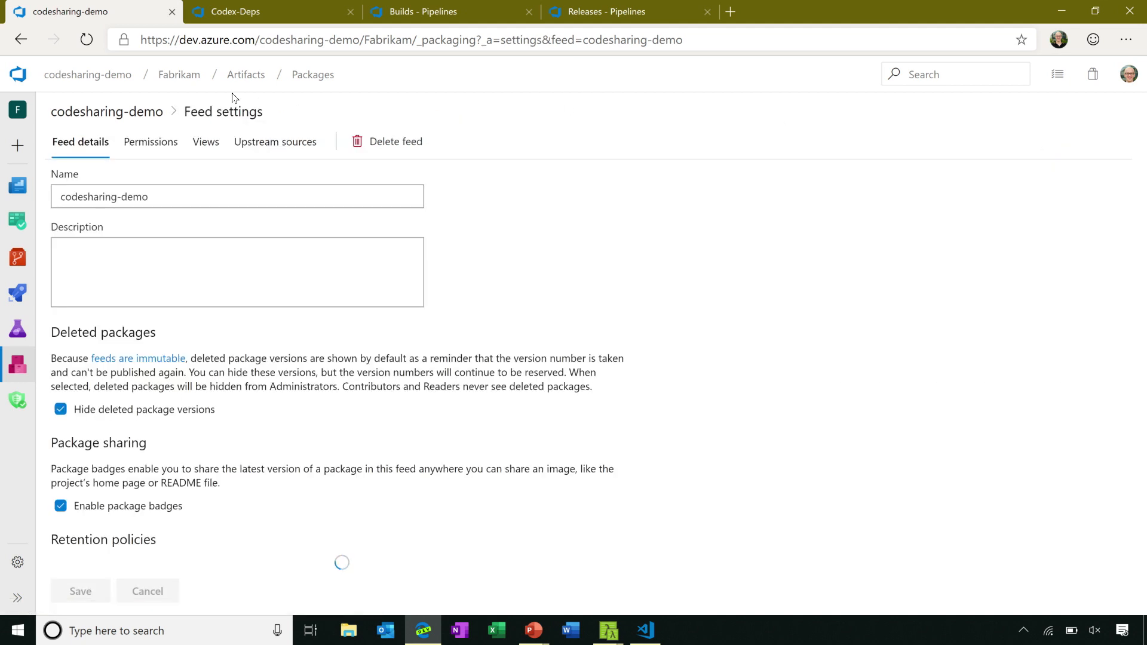
{"action": "left_click", "coordinate": [274, 141]}
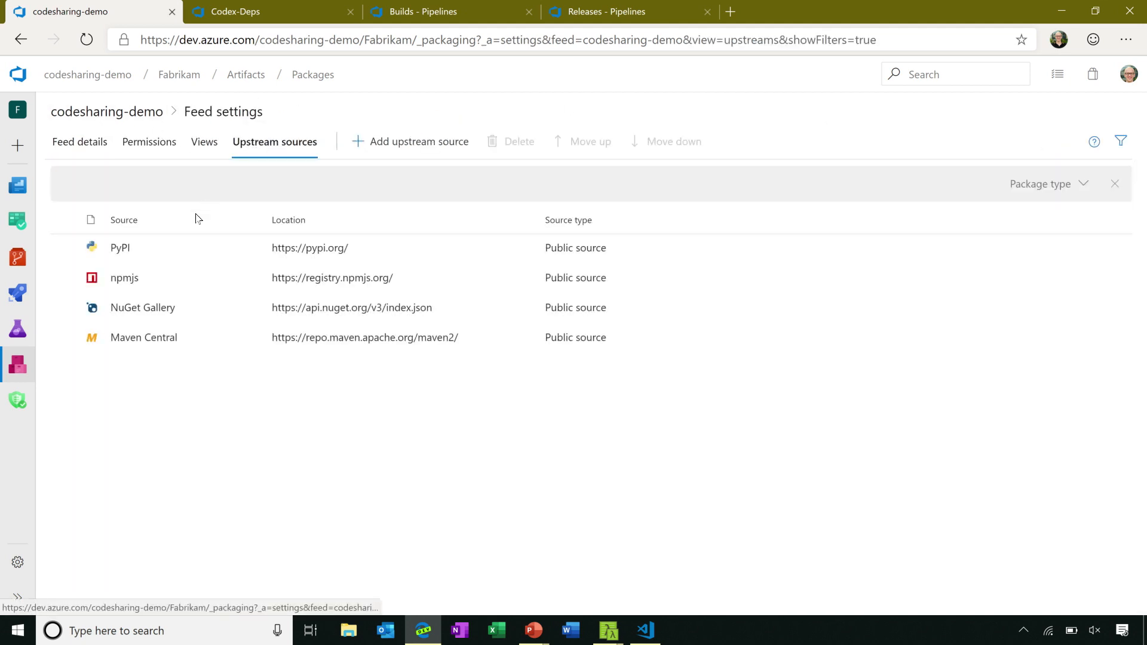
{"action": "mouse_move", "coordinate": [175, 339]}
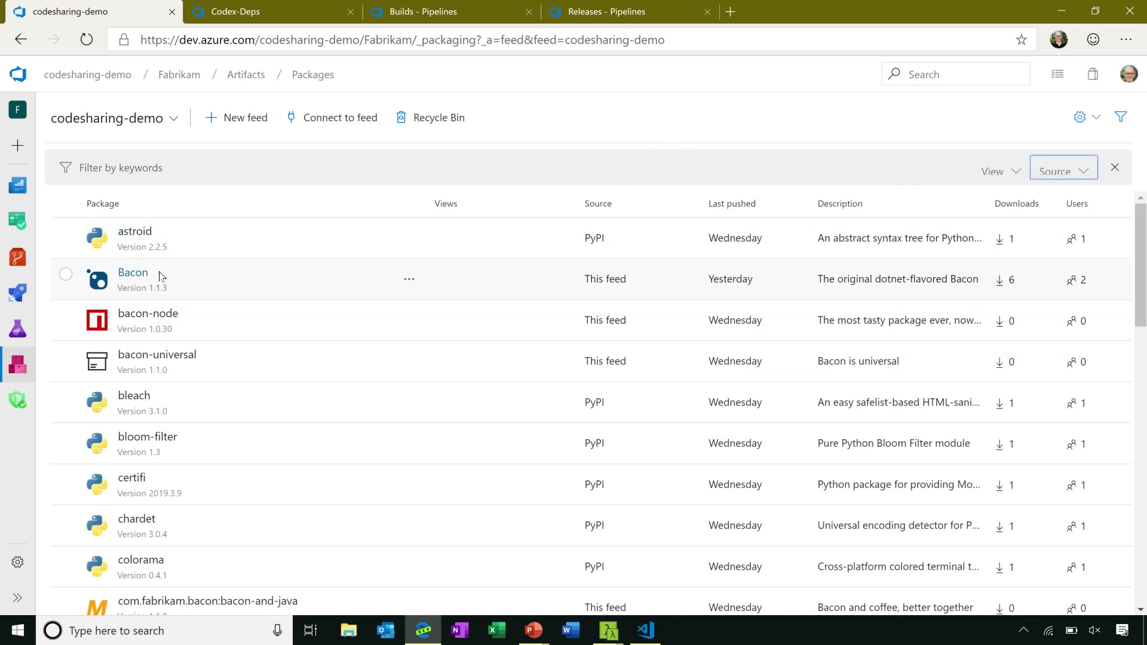
{"action": "mouse_move", "coordinate": [164, 272]}
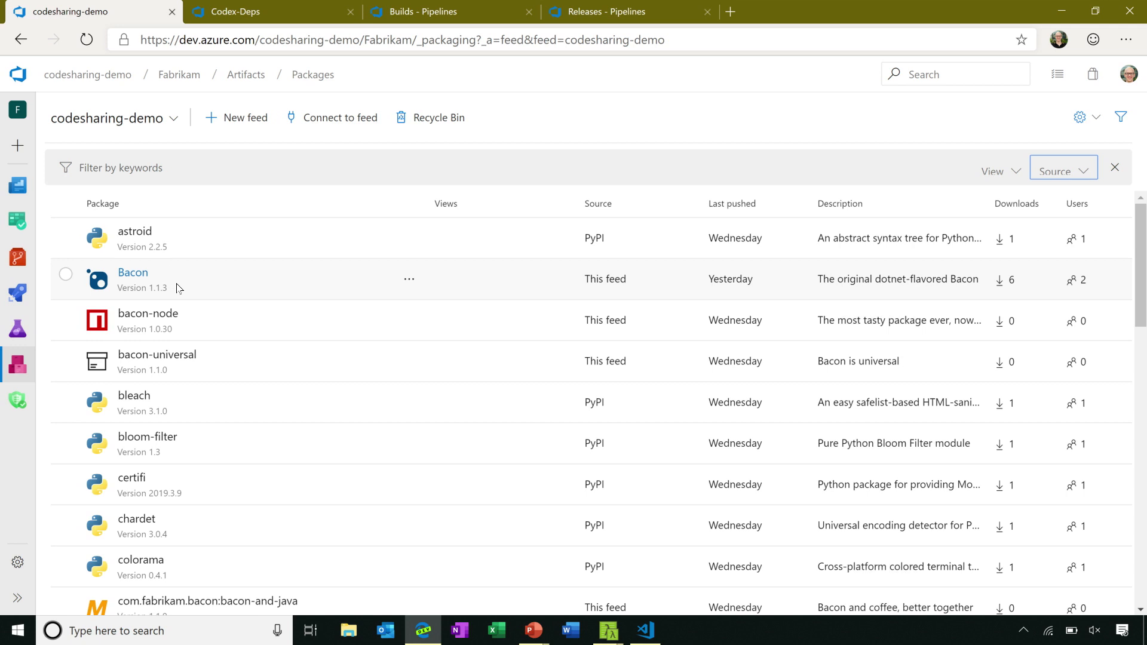
Browse codesharing-demo's PyPI, npmjs and NuGet packages, then switch to the Codex-Deps npm feed
{"action": "scroll", "scroll_direction": "down", "scroll_amount": 3}
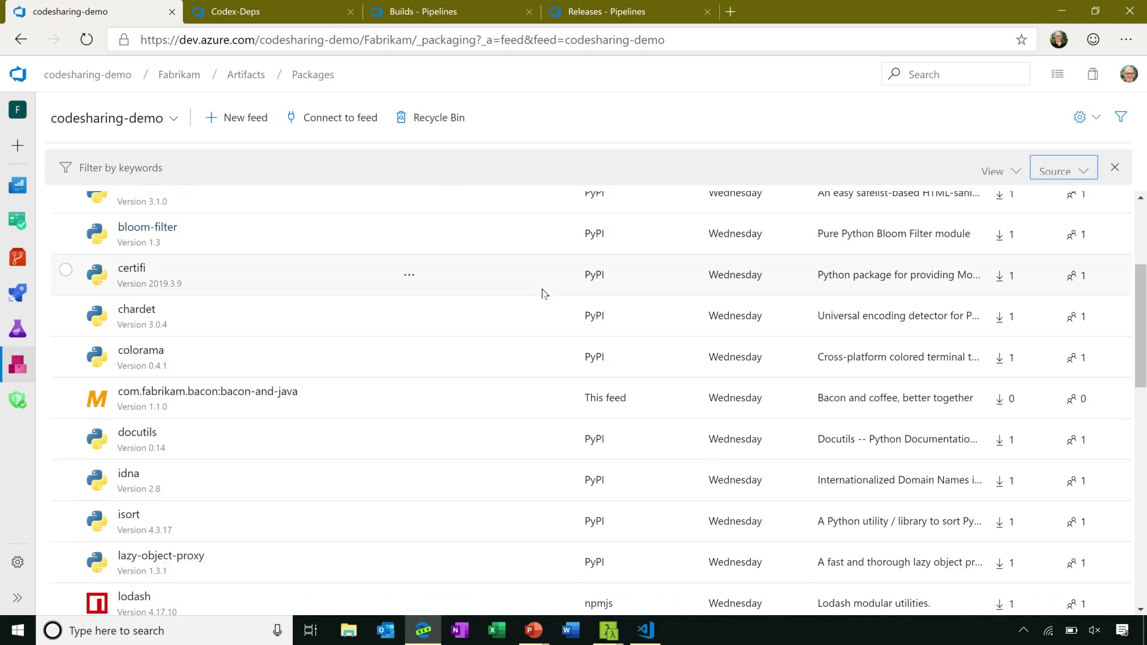
{"action": "scroll", "scroll_direction": "down", "scroll_amount": 3}
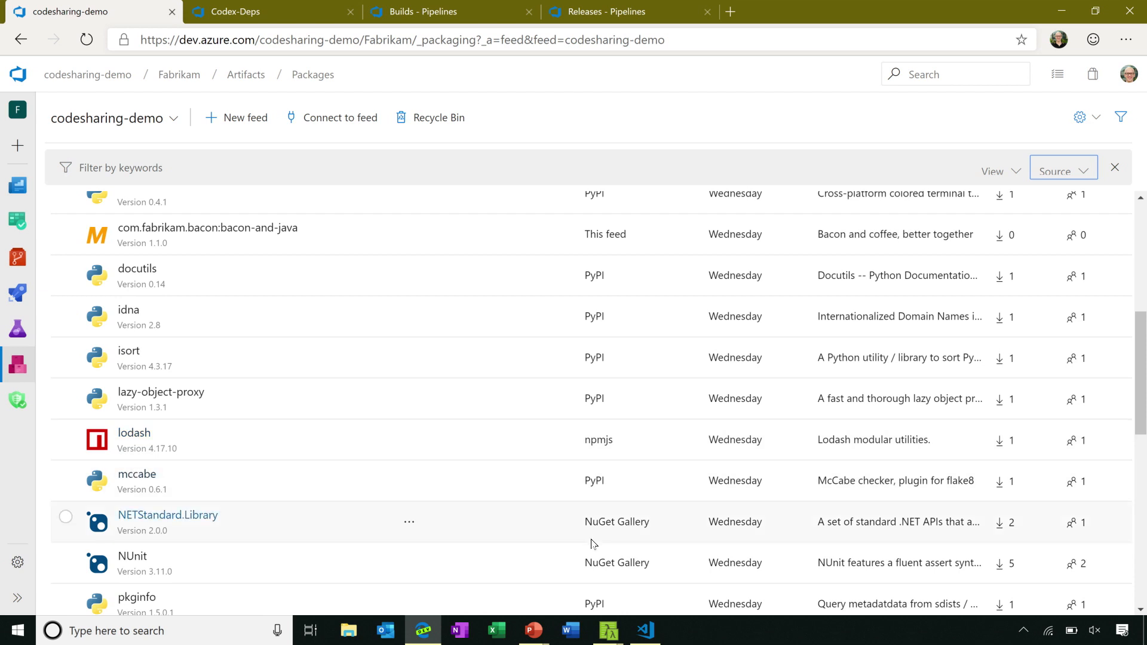
{"action": "mouse_move", "coordinate": [592, 457]}
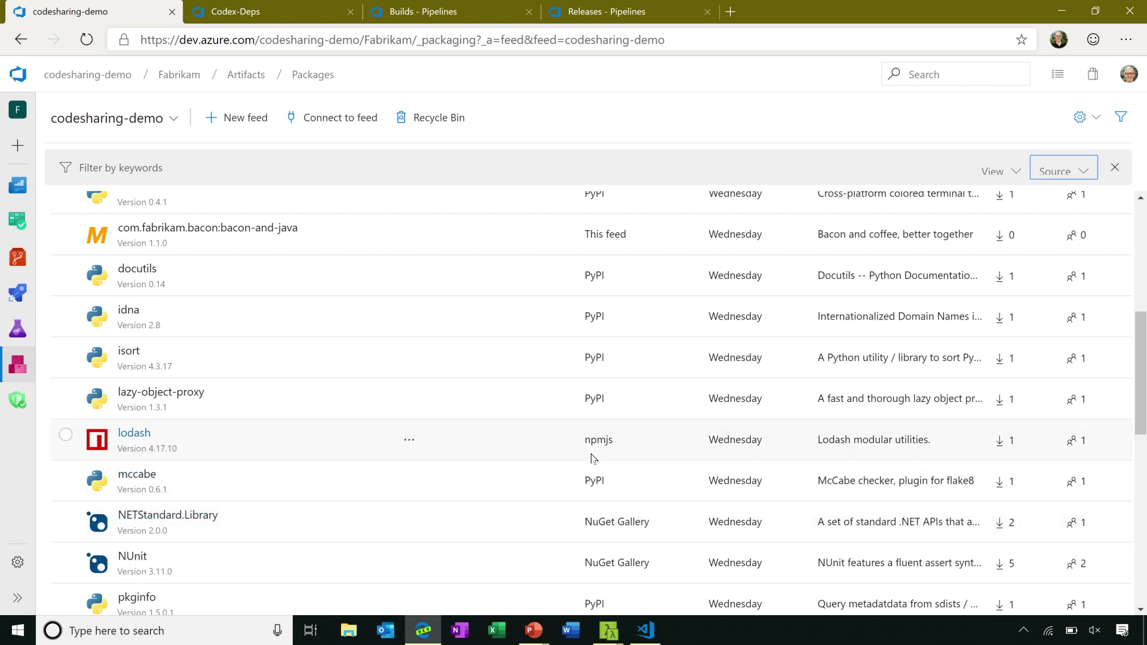
{"action": "mouse_move", "coordinate": [601, 457]}
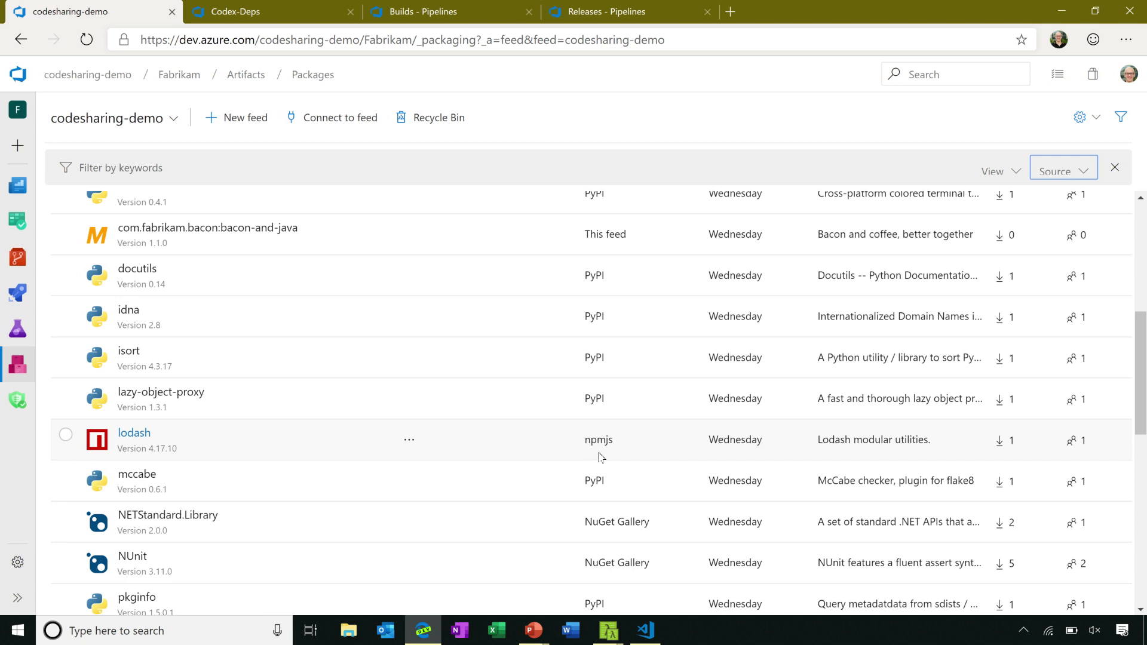
{"action": "scroll", "scroll_direction": "up", "scroll_amount": 3}
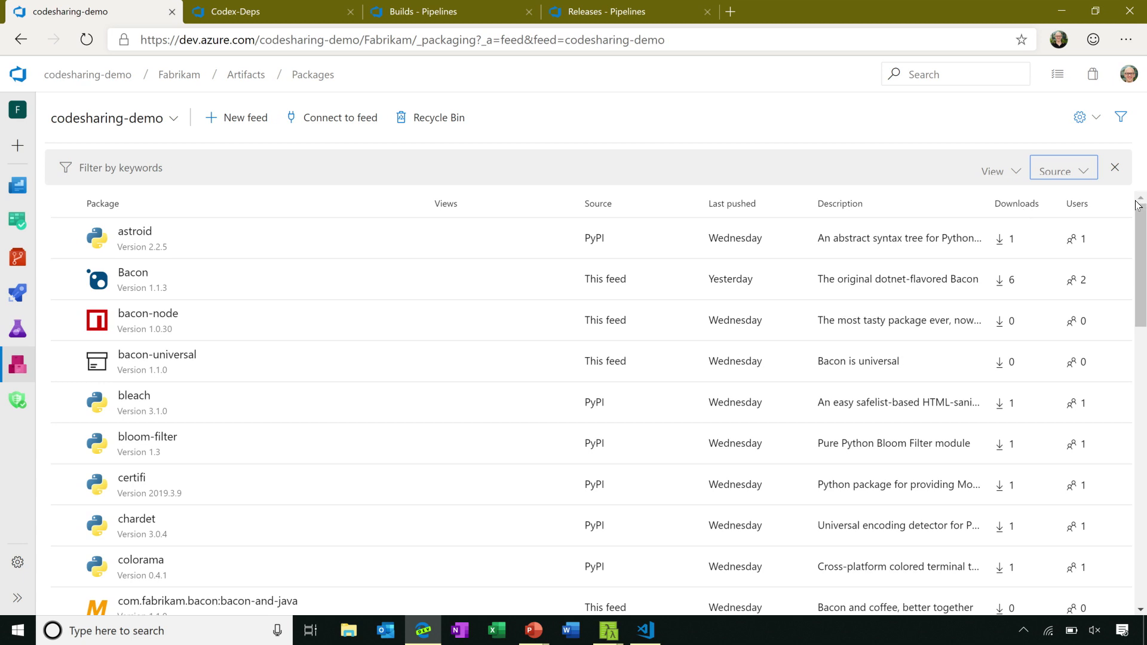
{"action": "mouse_move", "coordinate": [1093, 248]}
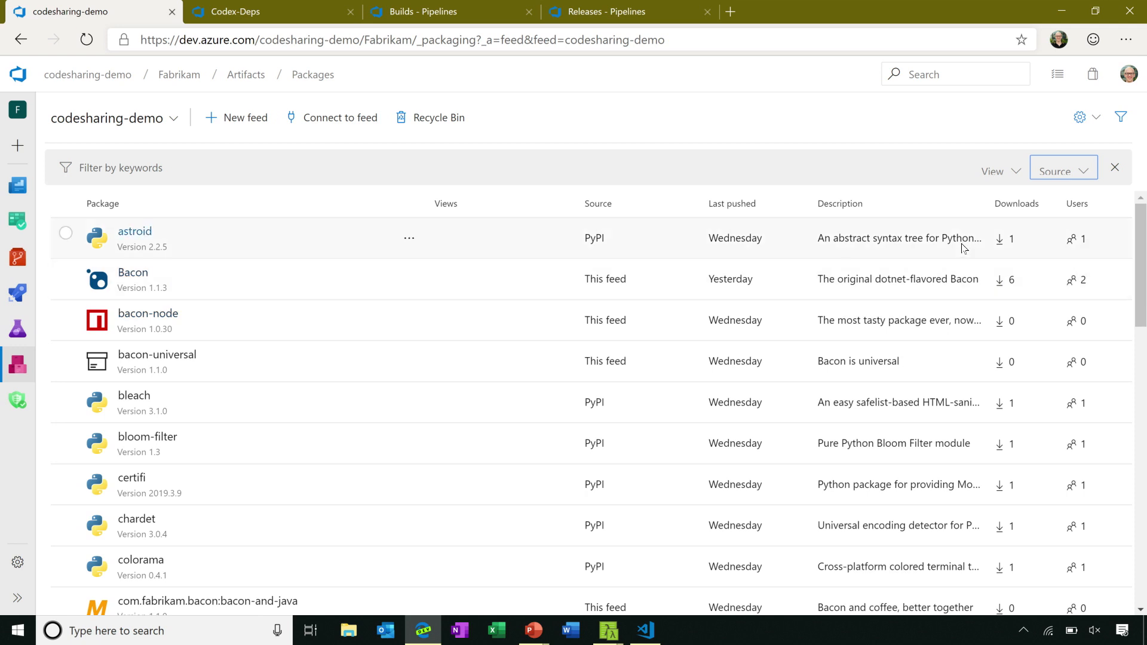
{"action": "mouse_move", "coordinate": [234, 57]}
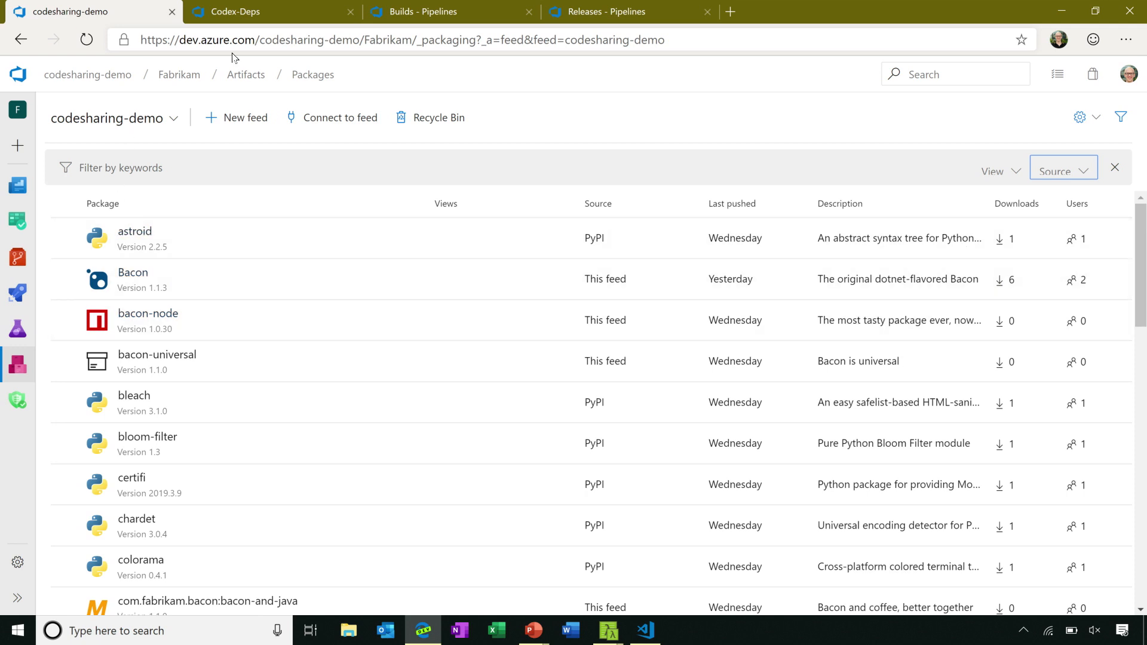
{"action": "left_click", "coordinate": [260, 12]}
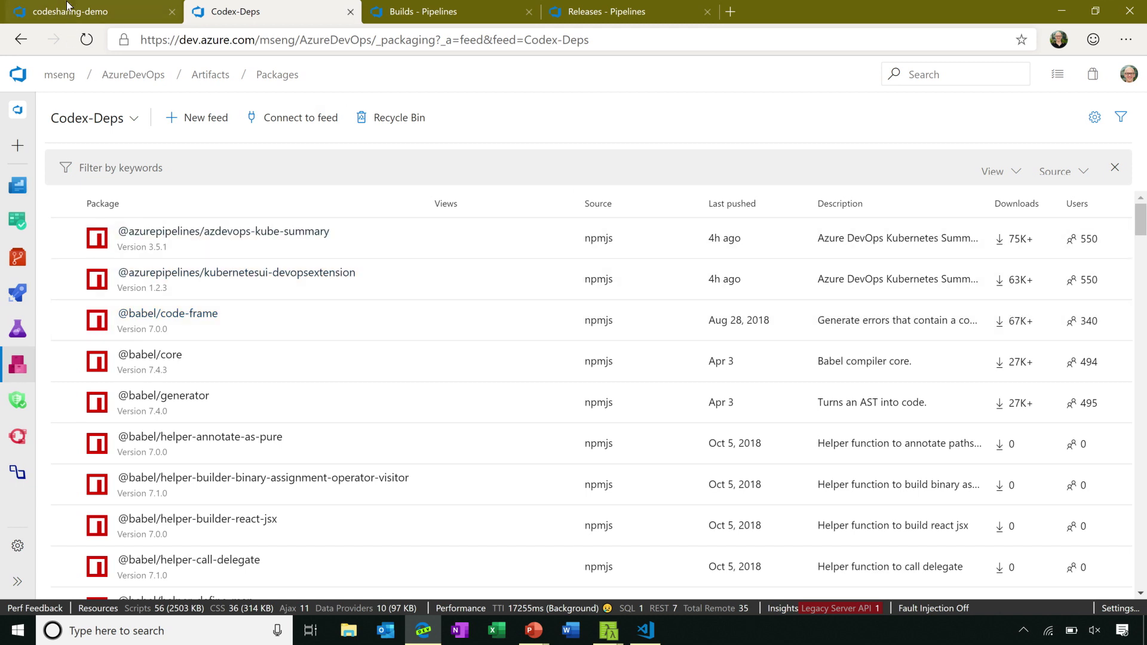
Go back to the codesharing-demo feed's Packages page via its browser tab
{"action": "left_click", "coordinate": [71, 12]}
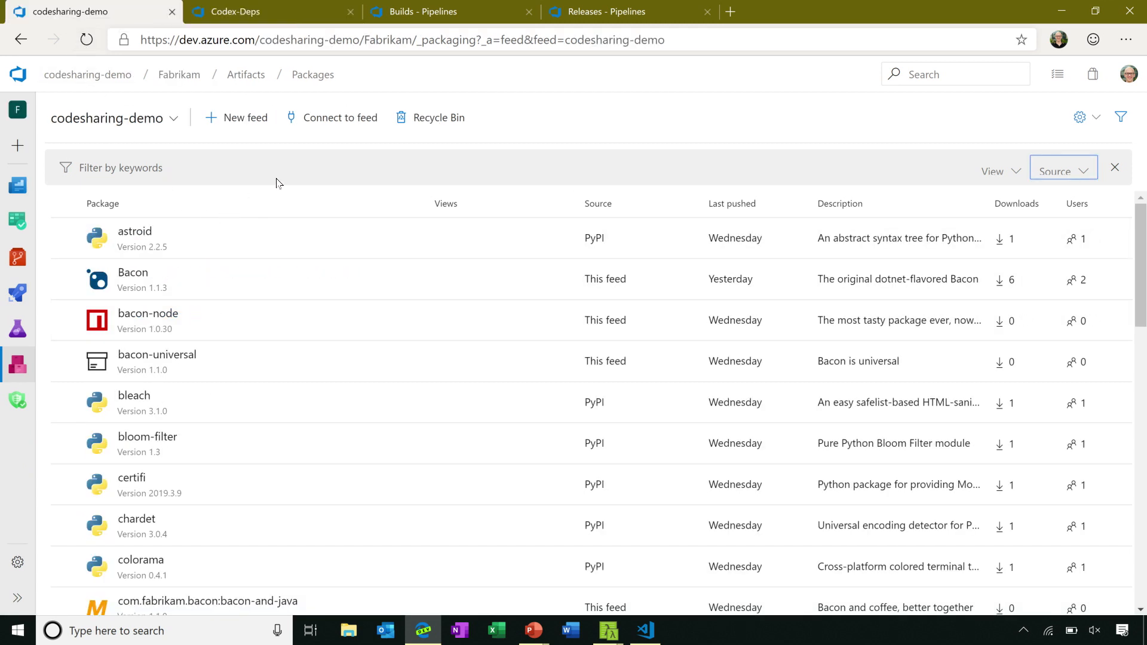
{"action": "mouse_move", "coordinate": [333, 125]}
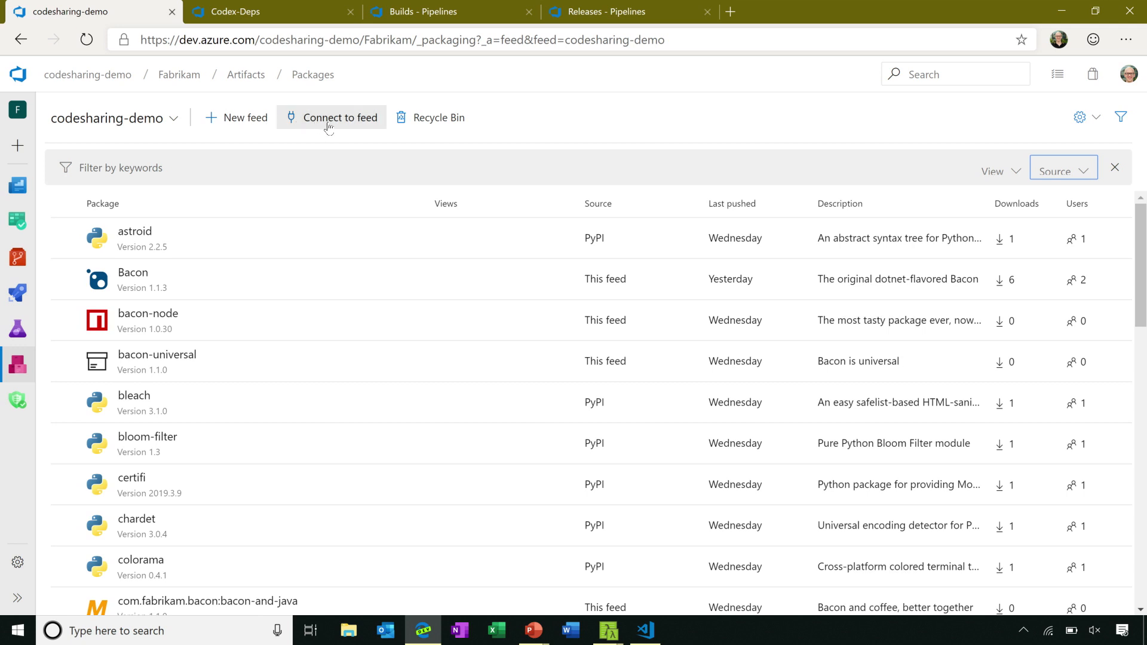
{"action": "mouse_move", "coordinate": [322, 139]}
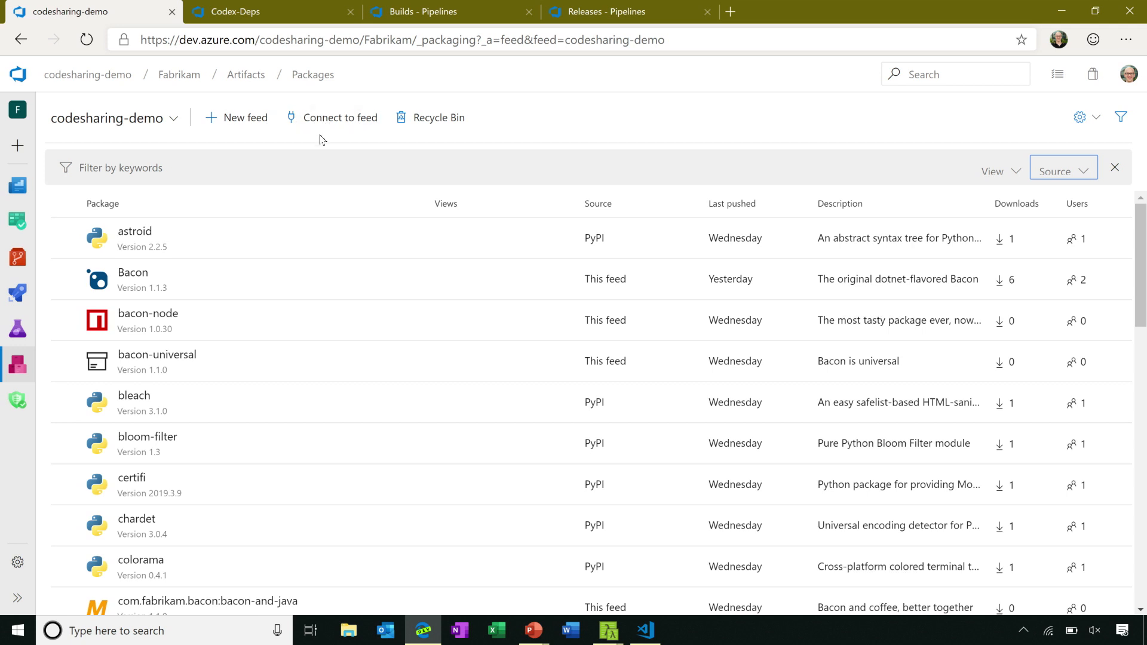
{"action": "mouse_move", "coordinate": [327, 118]}
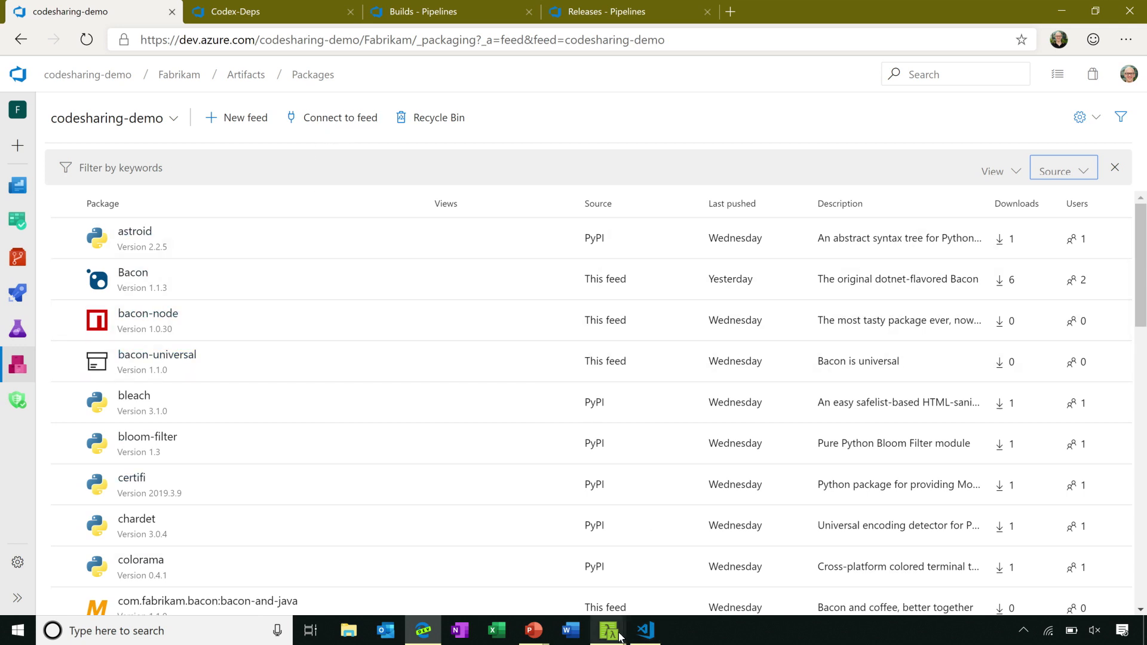
Install chalk with npm in Cmder, then refresh the feed to show chalk and ansi-styles
{"action": "left_click", "coordinate": [607, 630]}
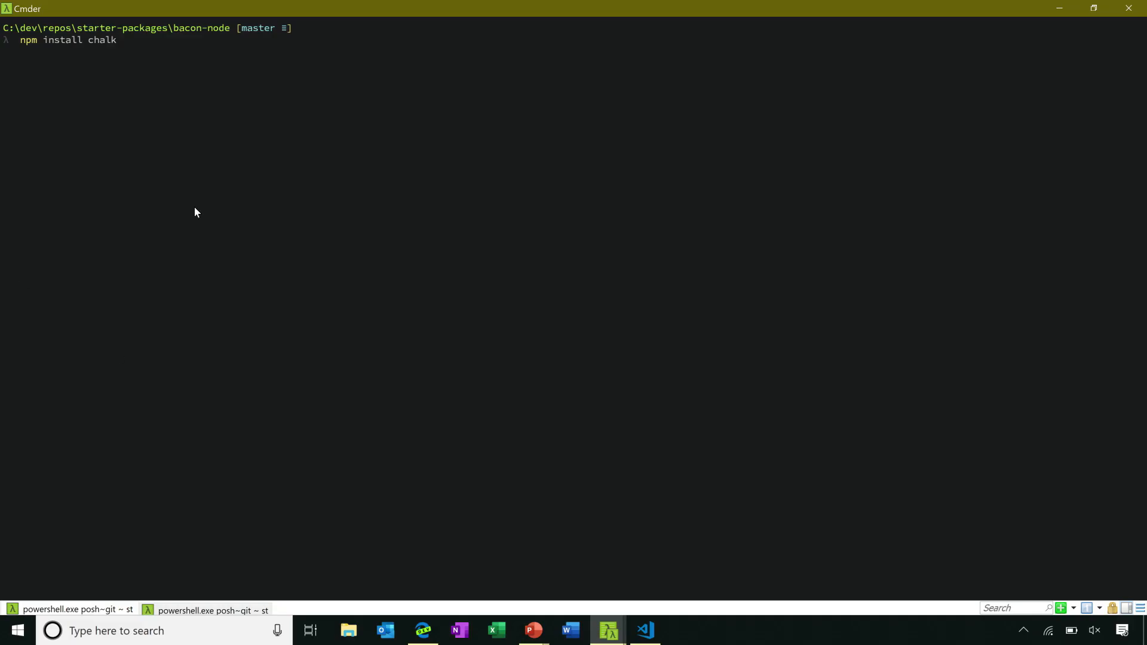
{"action": "mouse_move", "coordinate": [313, 92]}
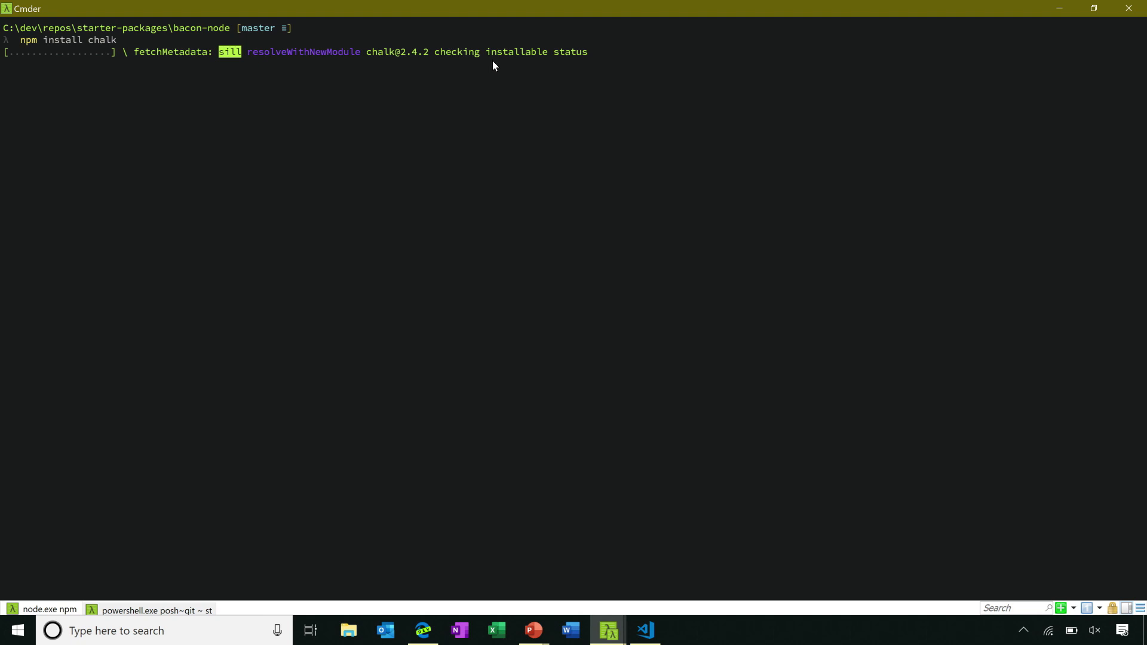
{"action": "mouse_move", "coordinate": [498, 76]}
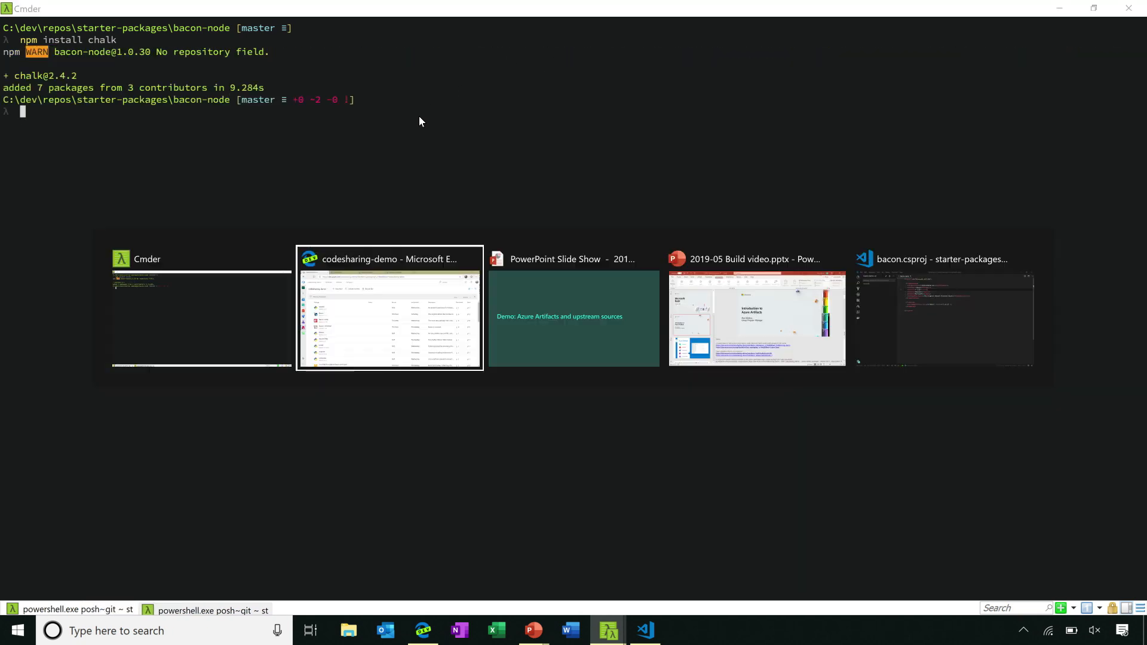
{"action": "left_click", "coordinate": [389, 307]}
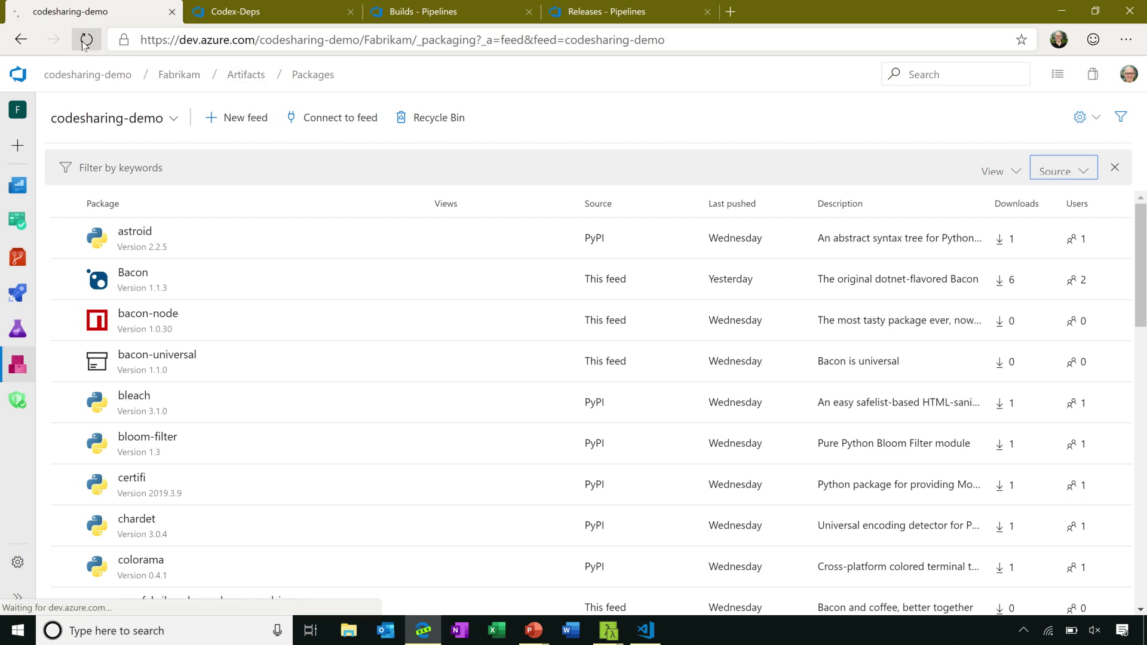
{"action": "left_click", "coordinate": [86, 40]}
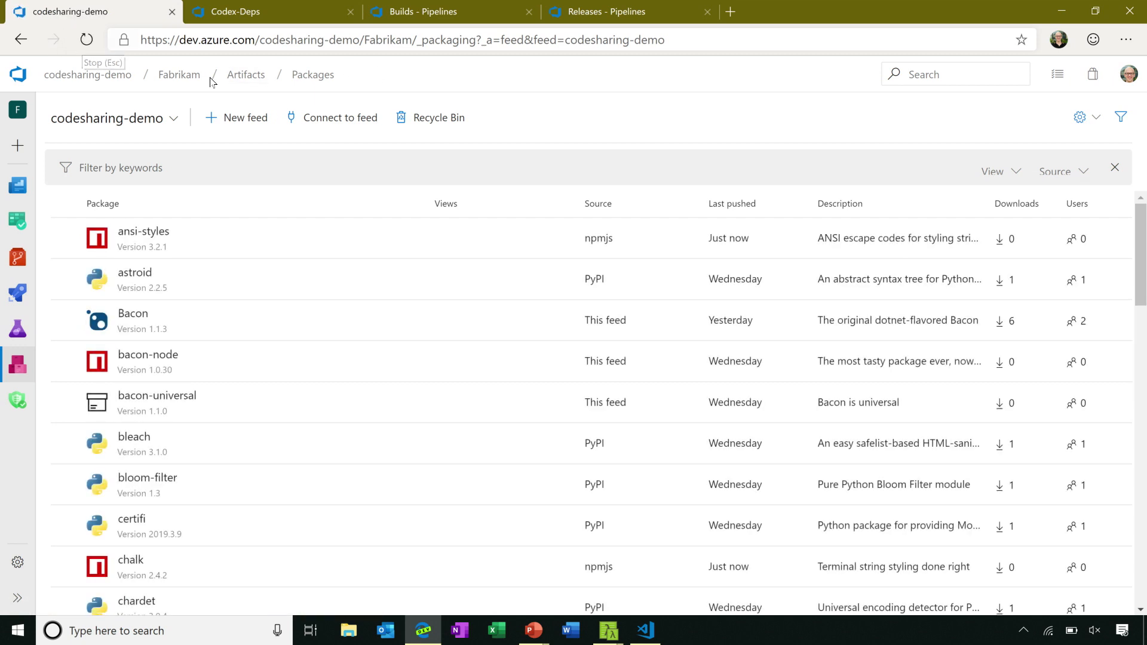